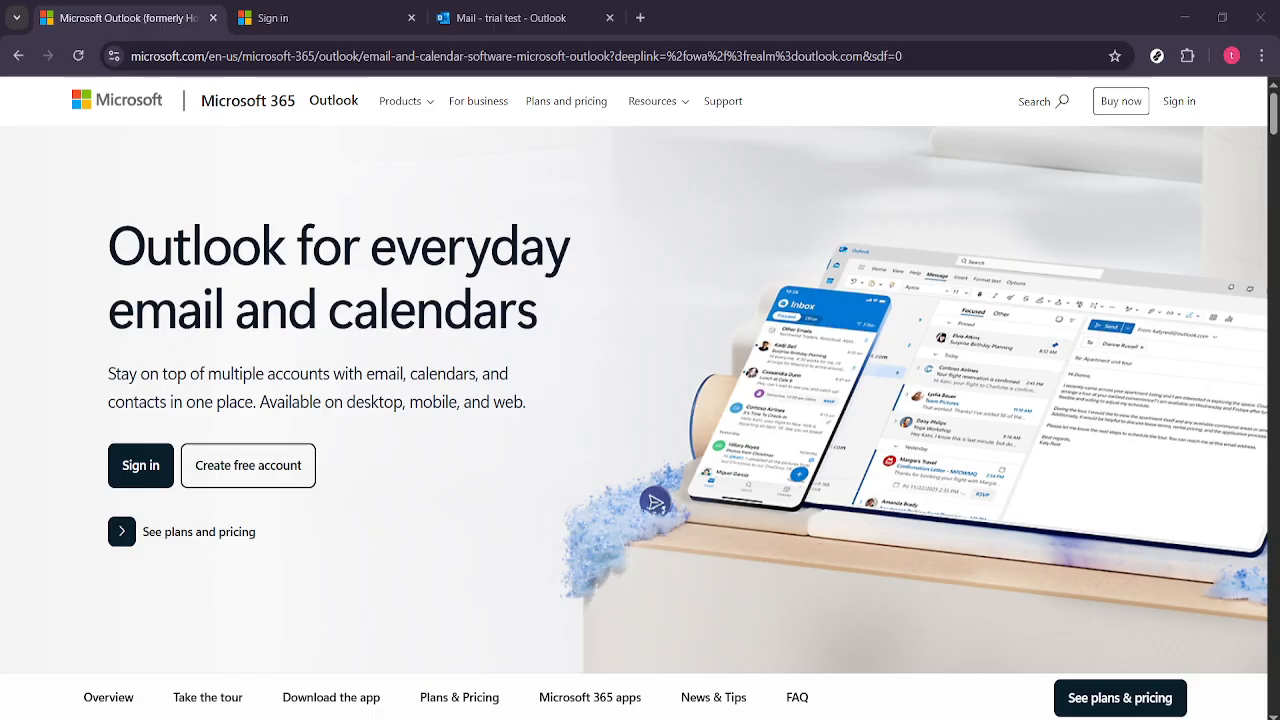
mouse_move(1250, 298)
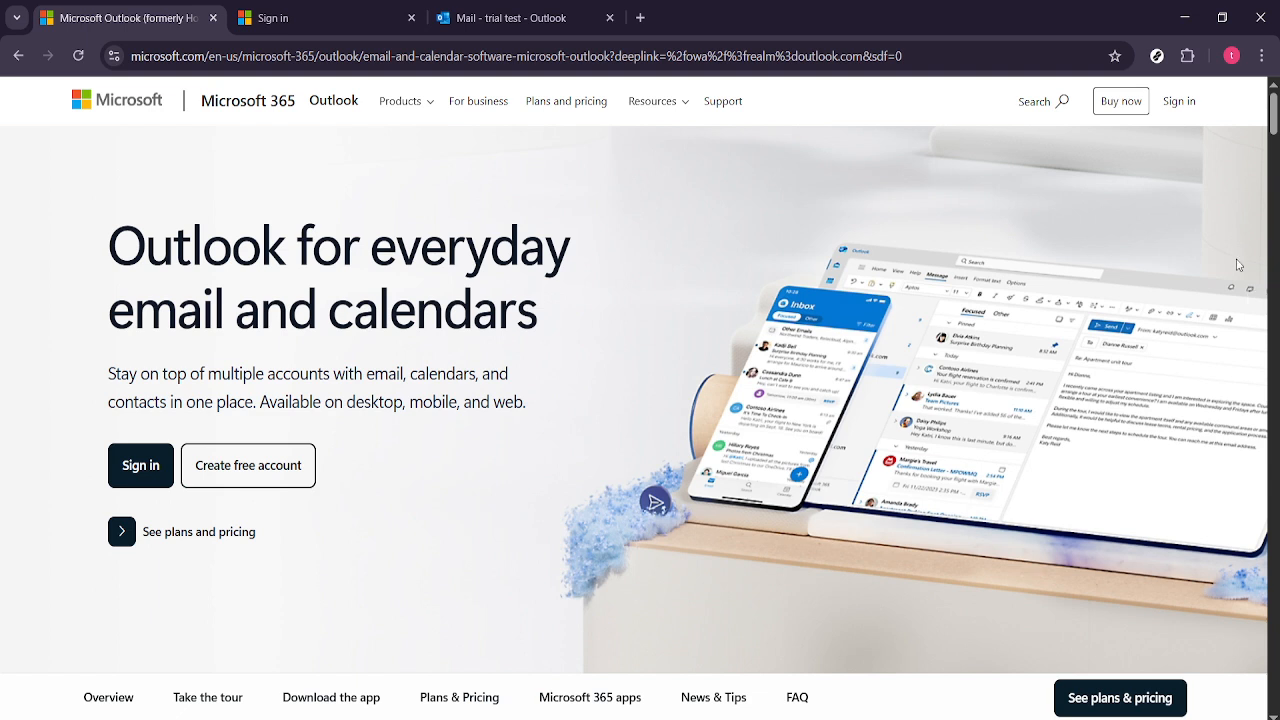
mouse_move(1193, 135)
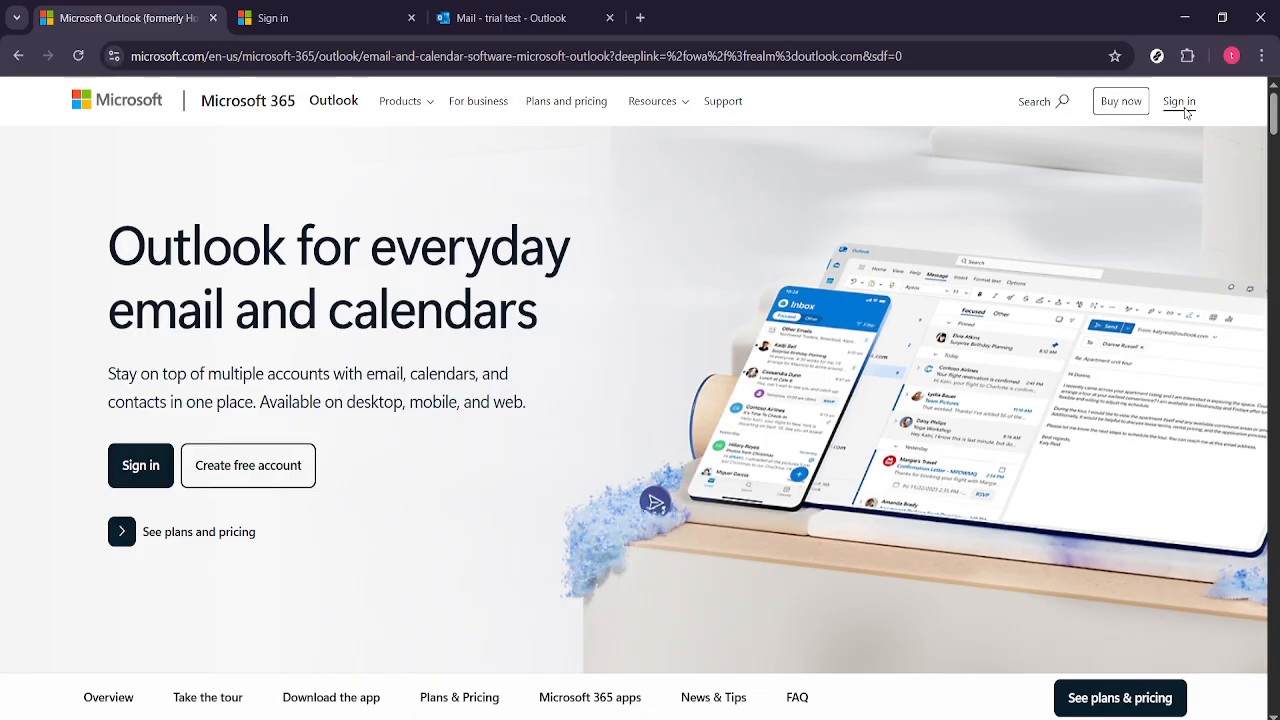
Go to the Microsoft sign-in page, then switch to the 'Mail - trial test - Outlook' tab.
left_click(1179, 101)
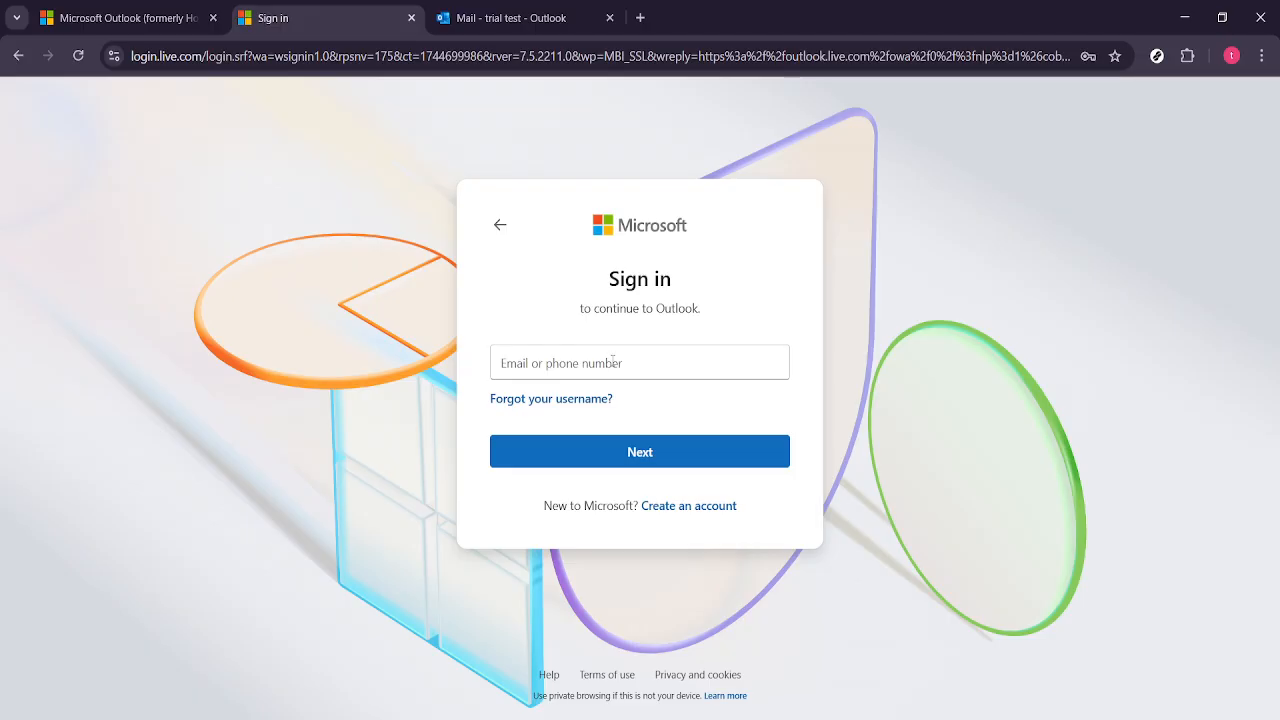
left_click(511, 18)
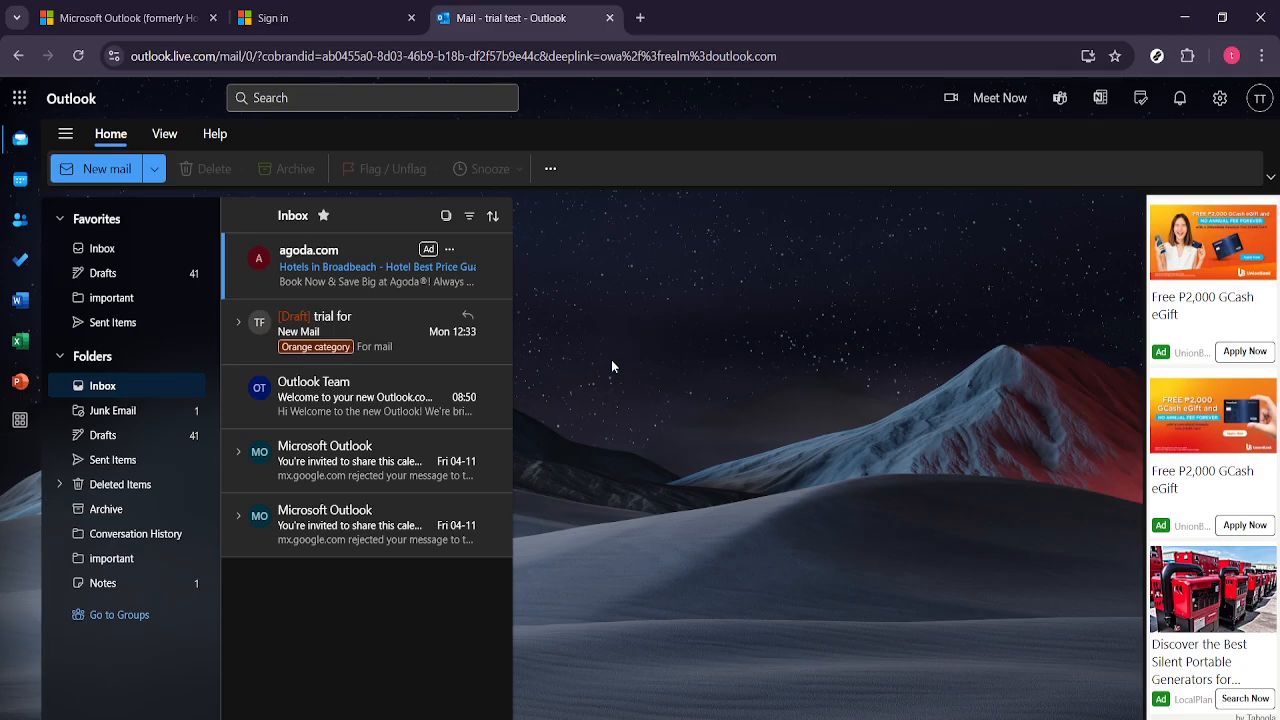
mouse_move(370, 273)
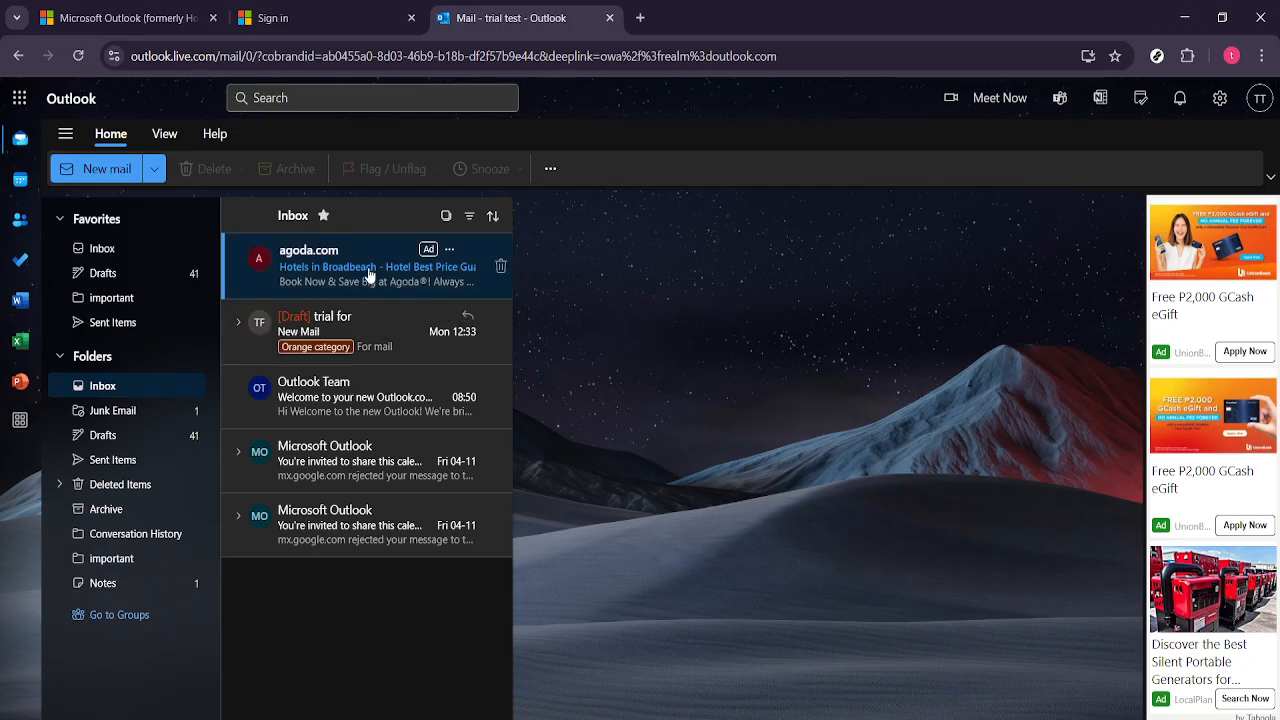
mouse_move(337, 461)
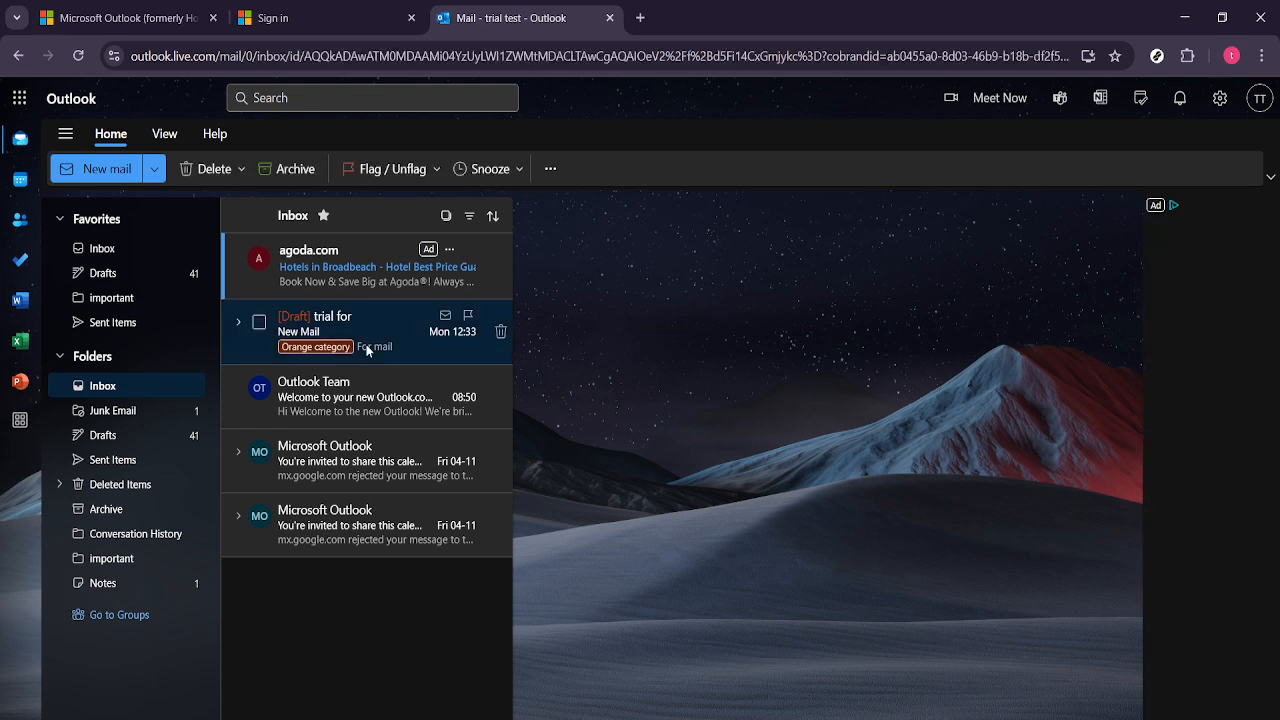
Open the '[Draft] trial for / New Mail' conversation in the reading pane.
left_click(340, 331)
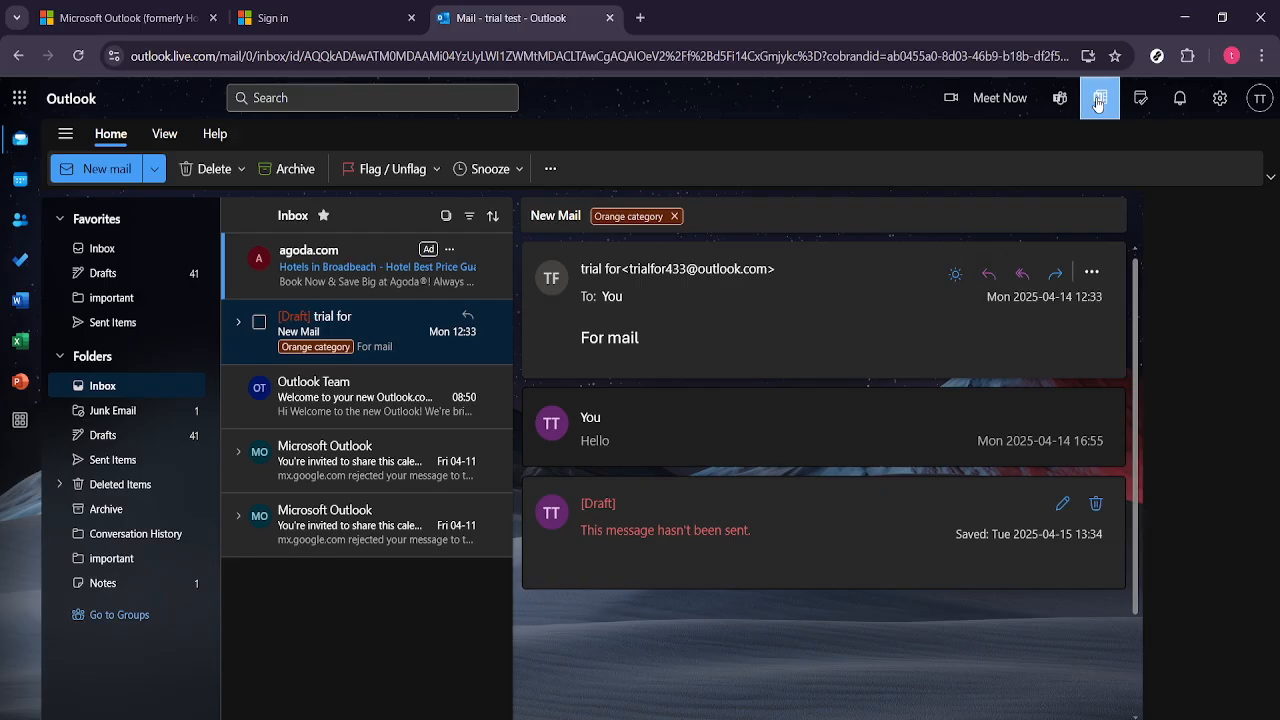
Show the OneNote feed pane and add a new blank note.
left_click(1098, 97)
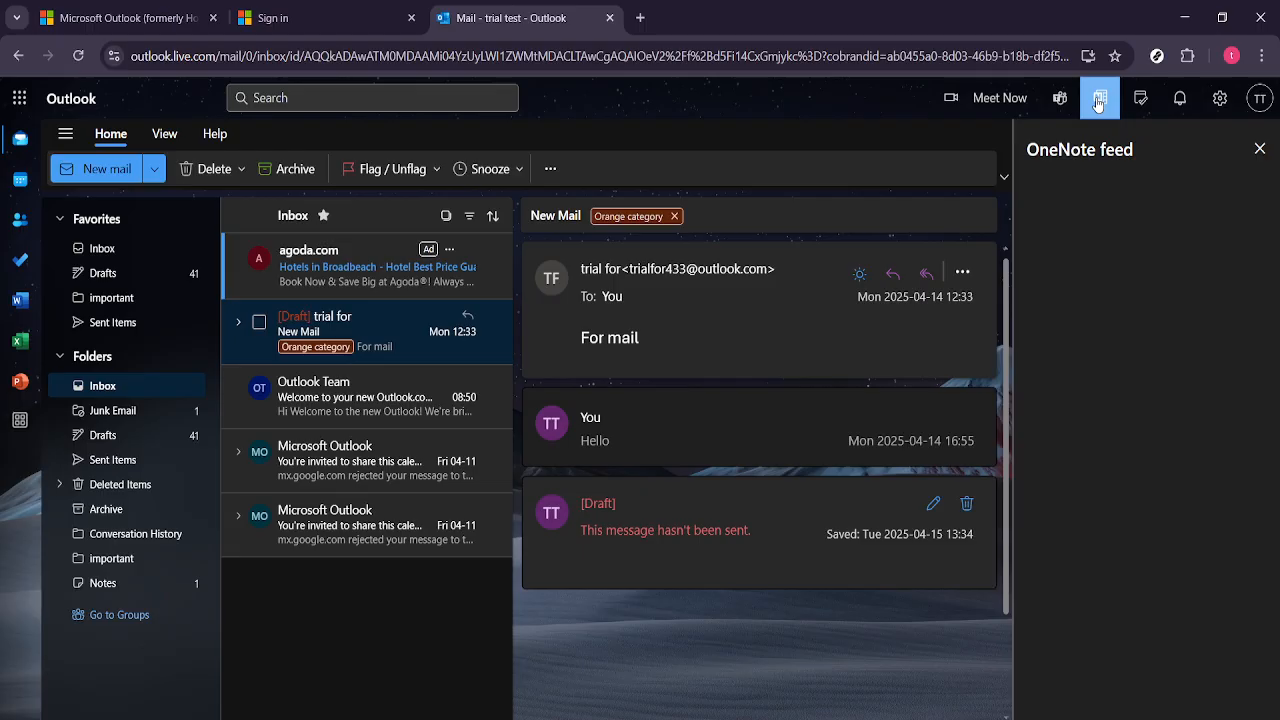
left_click(1099, 97)
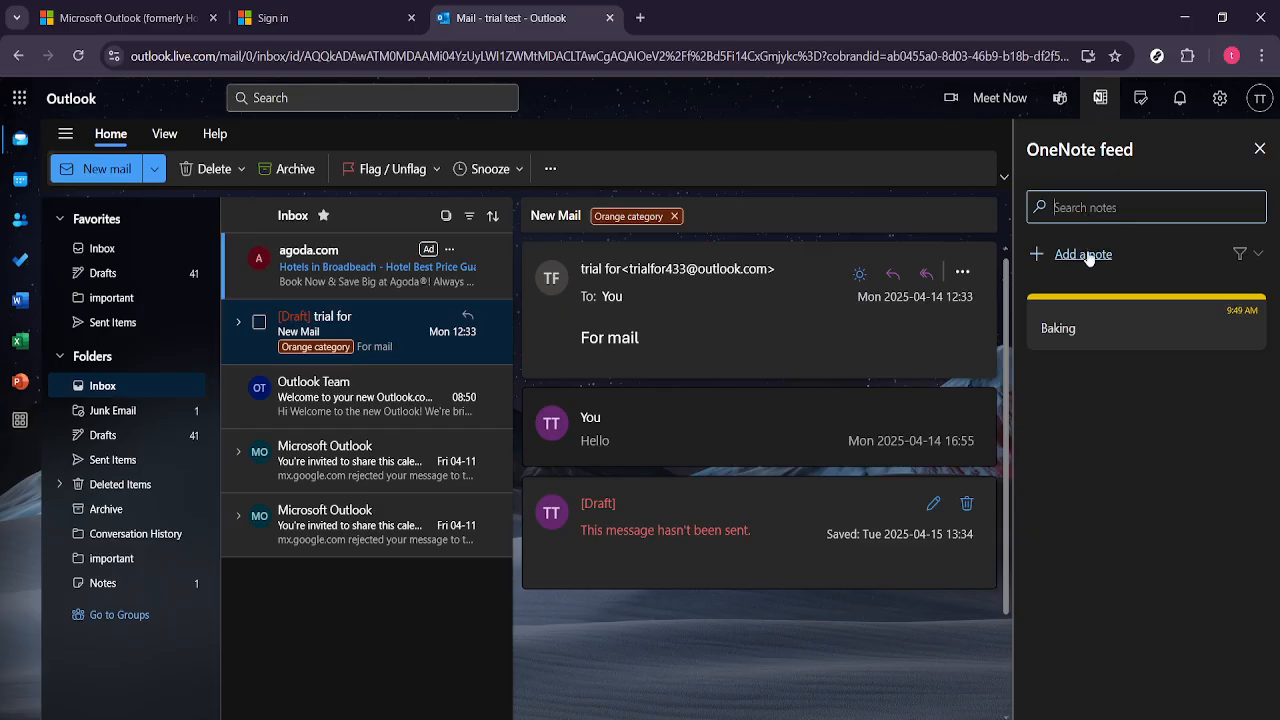
left_click(1082, 254)
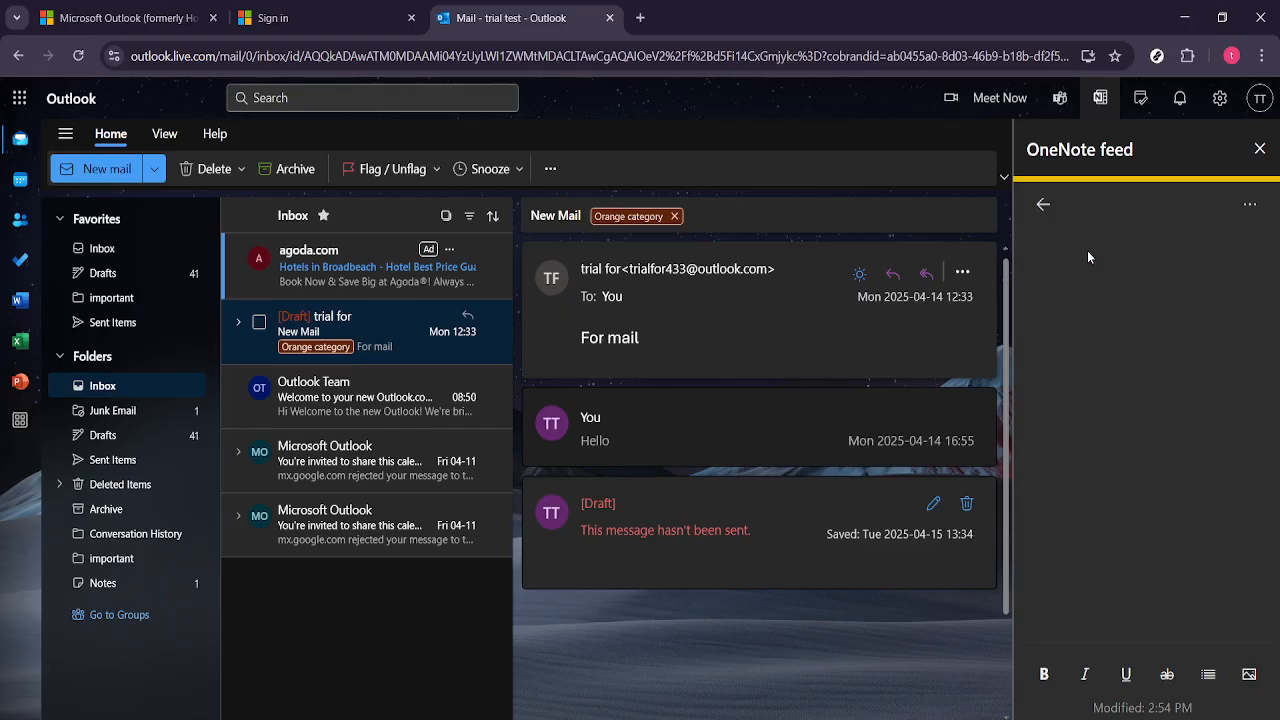
Type 'note' in the new note's body and return to the feed list.
left_click(1100, 251)
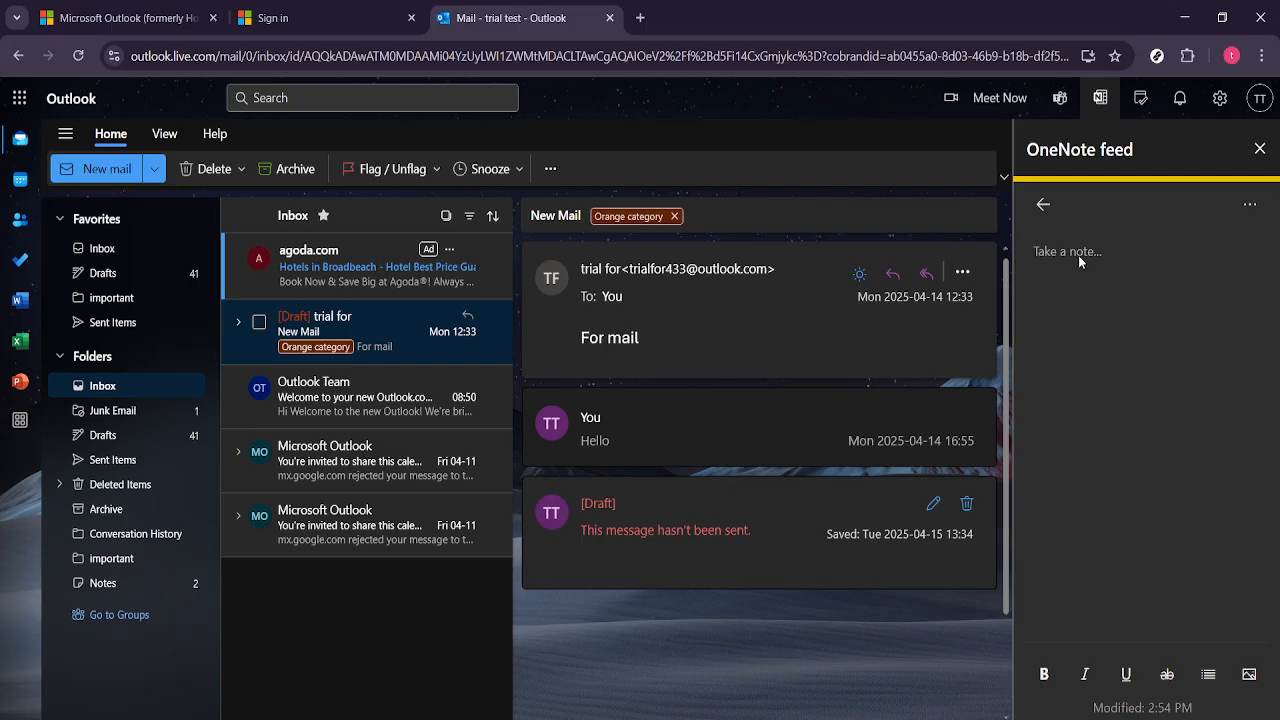
type("note")
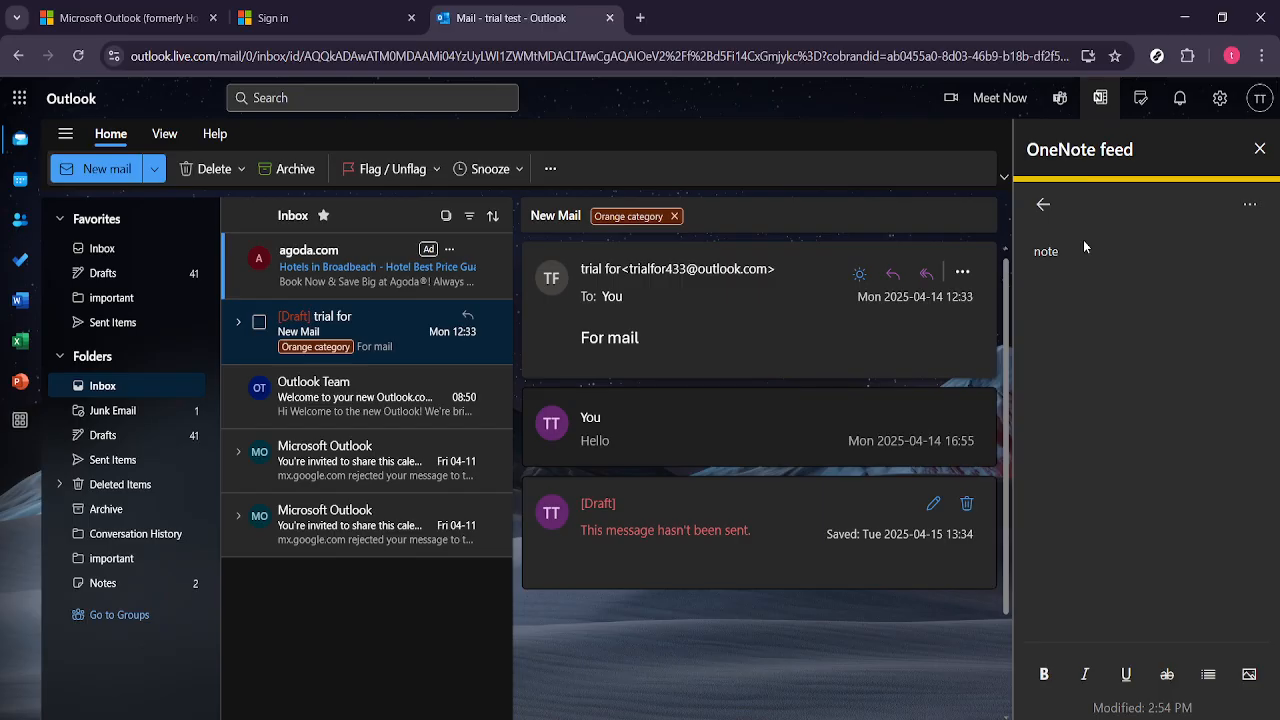
mouse_move(1080, 246)
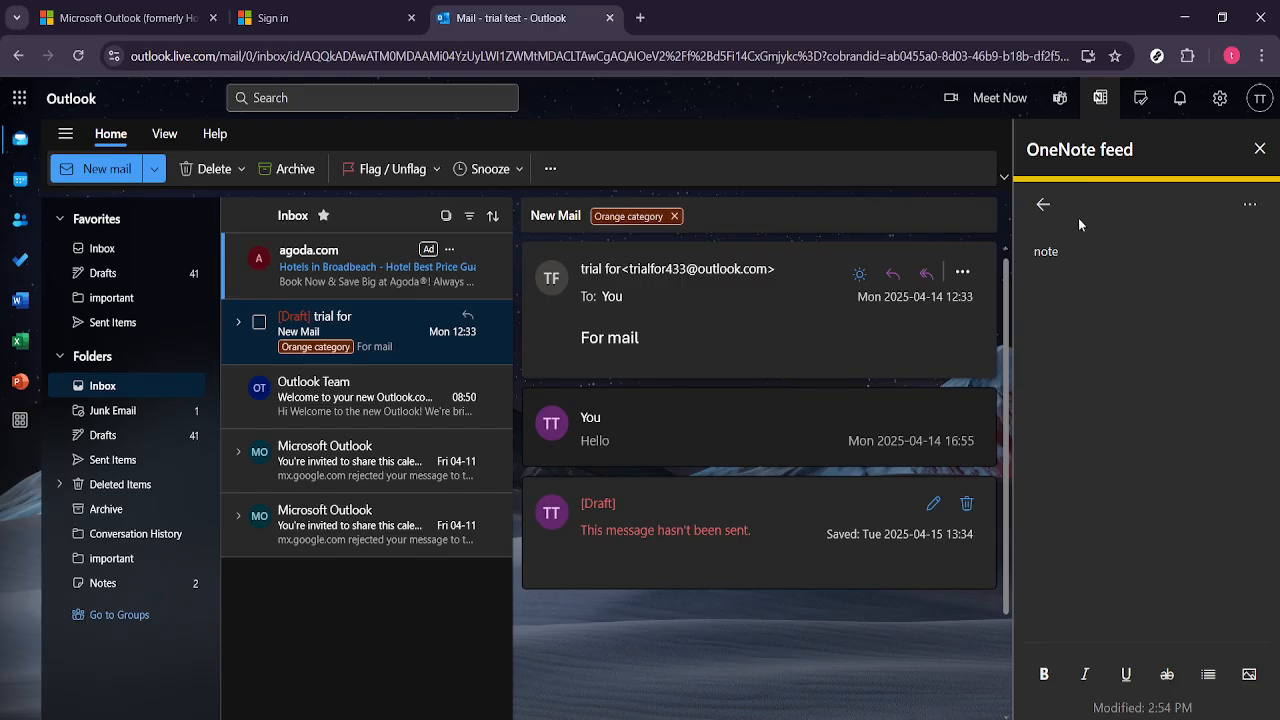
mouse_move(1083, 230)
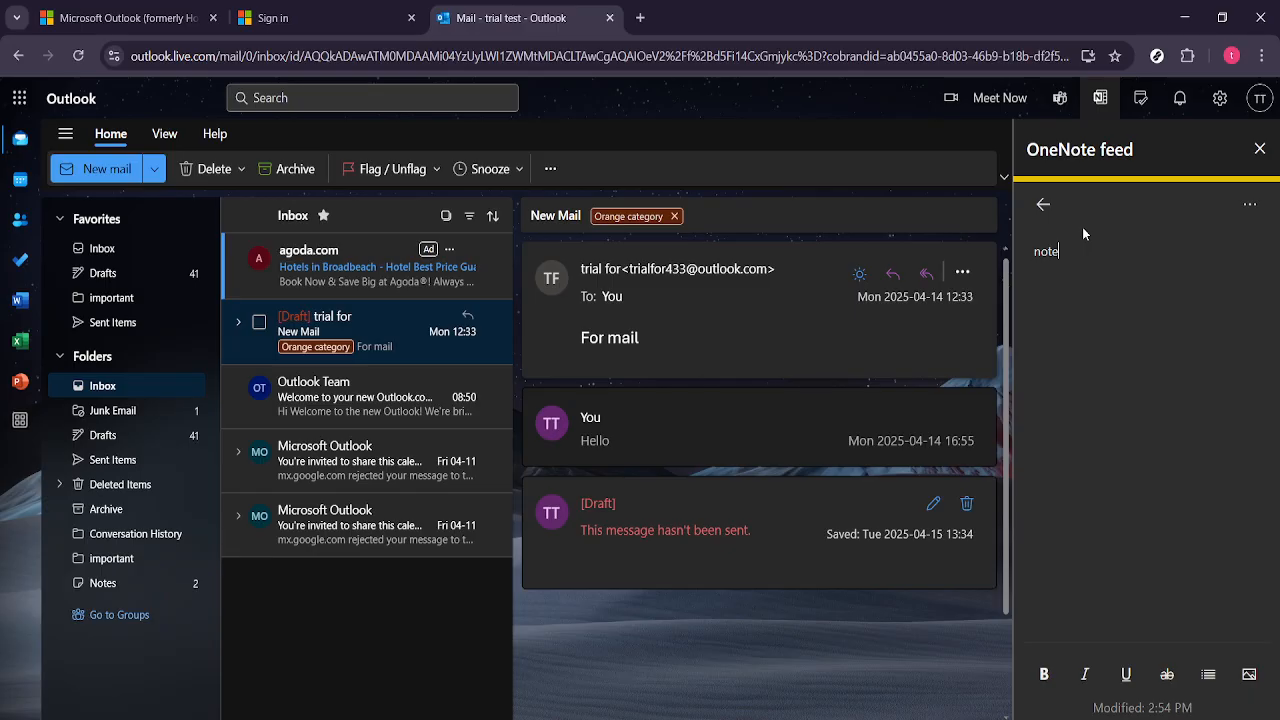
mouse_move(1057, 215)
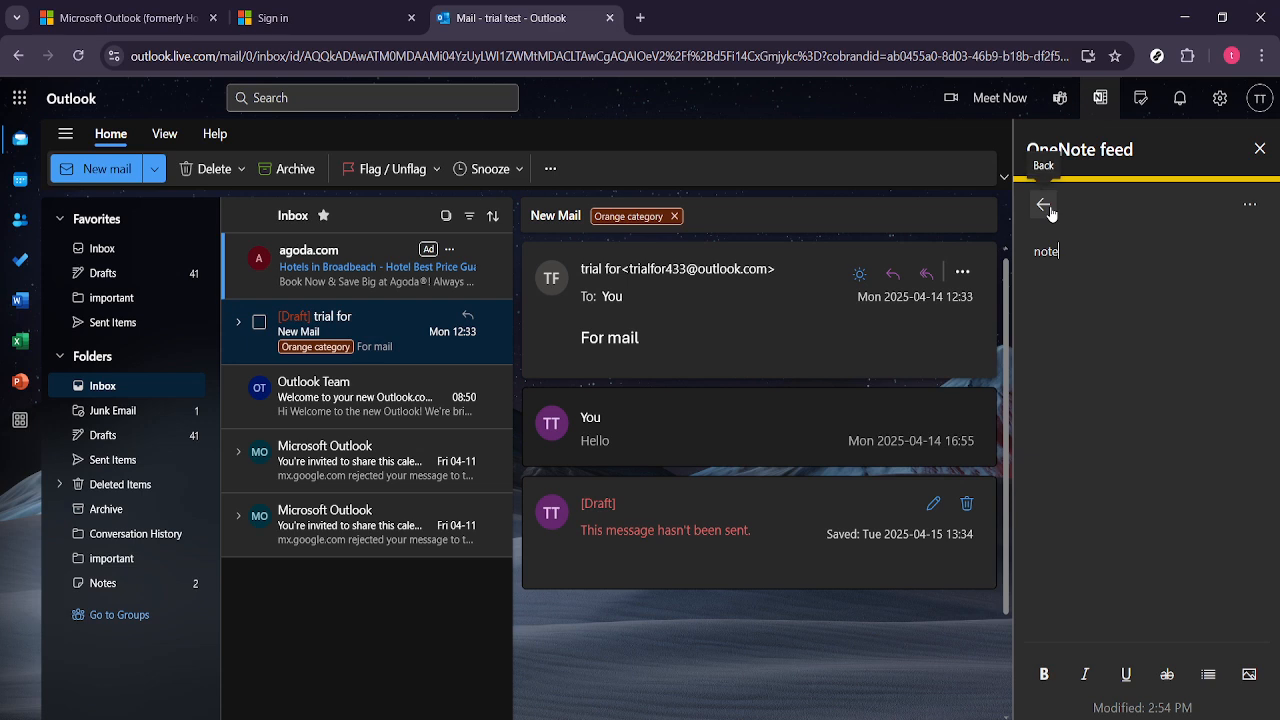
left_click(1044, 205)
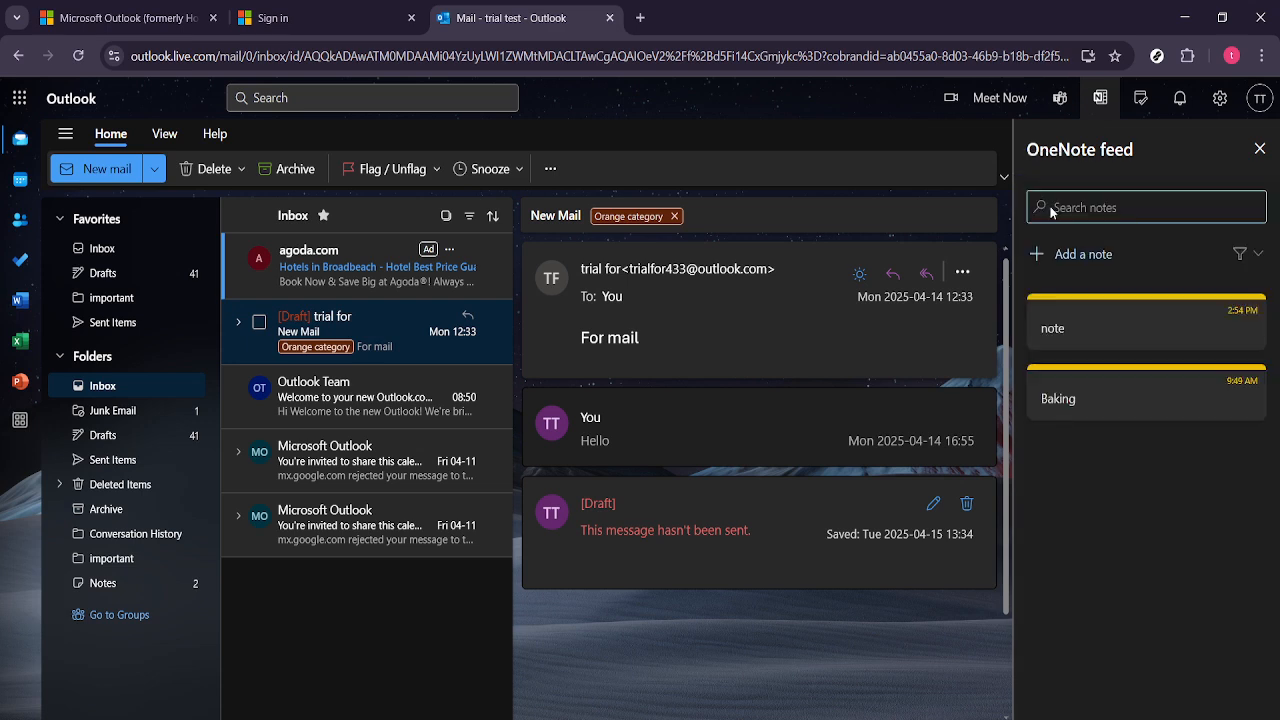